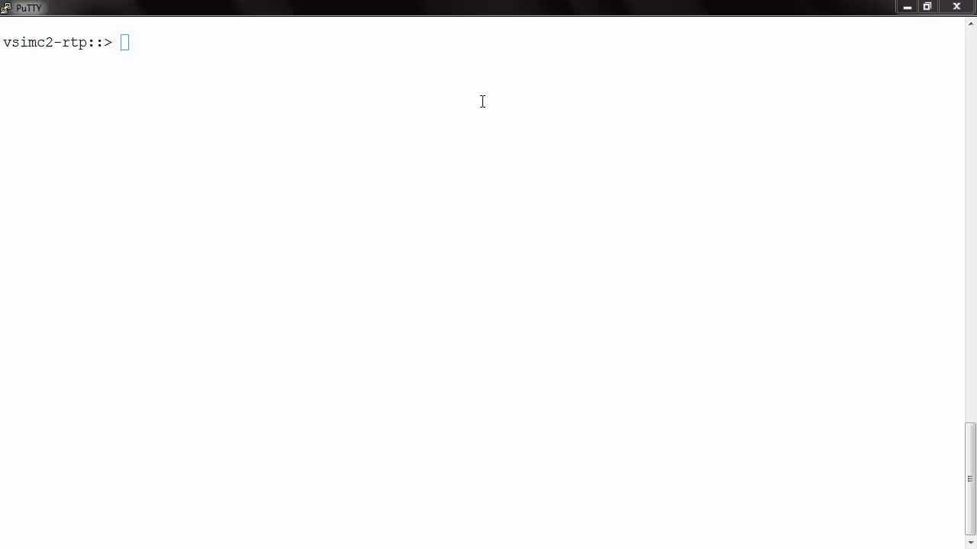
# Step: Enter 'cluster identity show' at the vsimc2-rtp prompt without running it yet
pyautogui.write('cluster identity show')
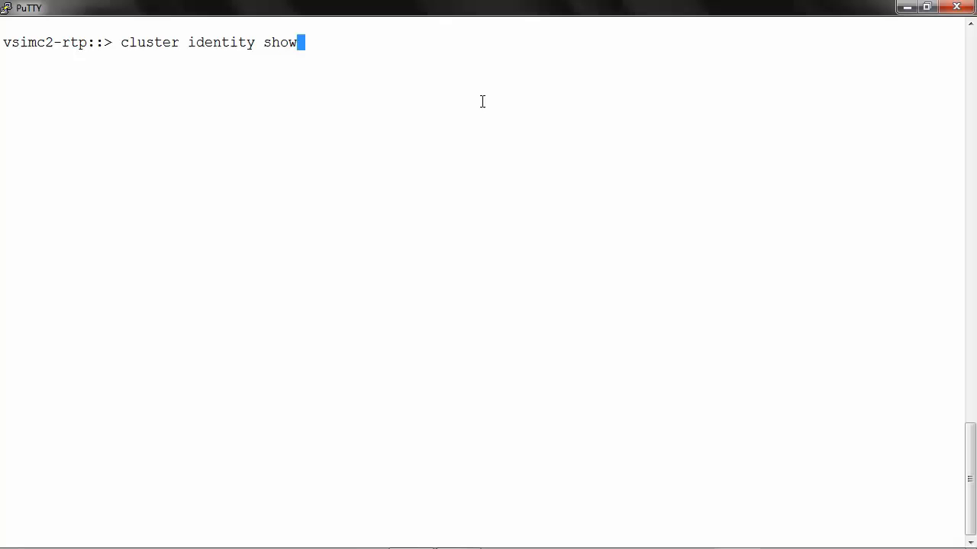
# Step: Run the identity query listing cluster vsimc2-rtp, serial 1-80-000011, location CSOpsE Labs RTP
pyautogui.press('Return')
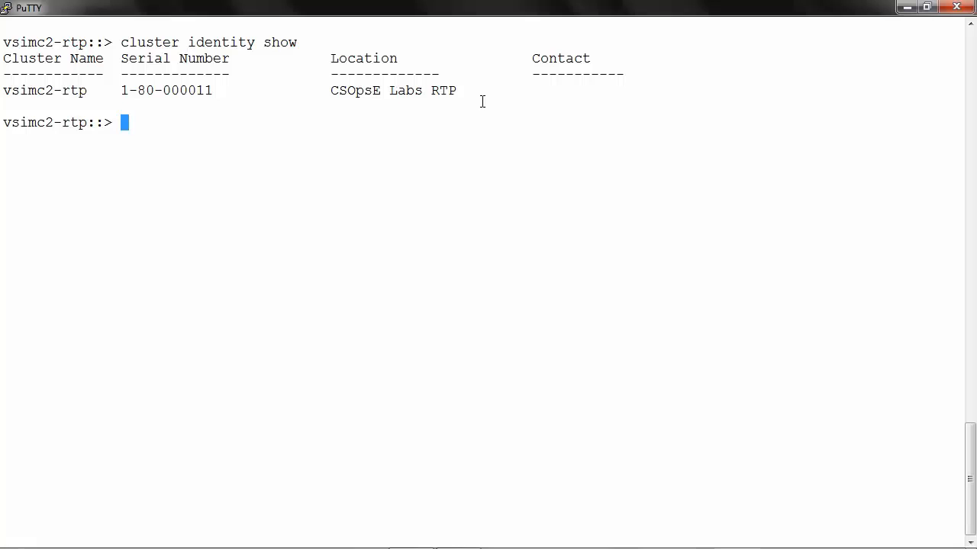
pyautogui.write('cluster ide')
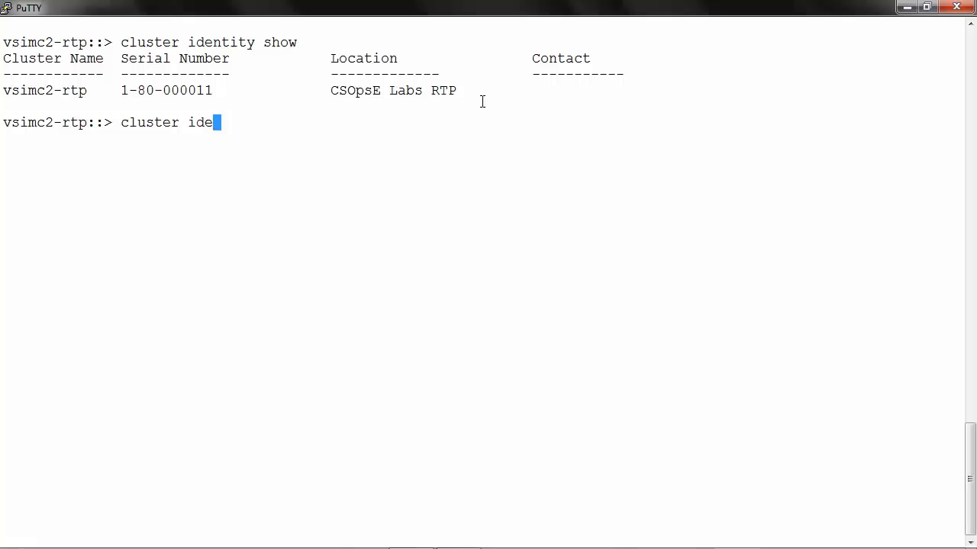
# Step: Rename the cluster with 'cluster identity modify -name newvsimc2-rtp', updating the prompt
pyautogui.write('ntity modify')
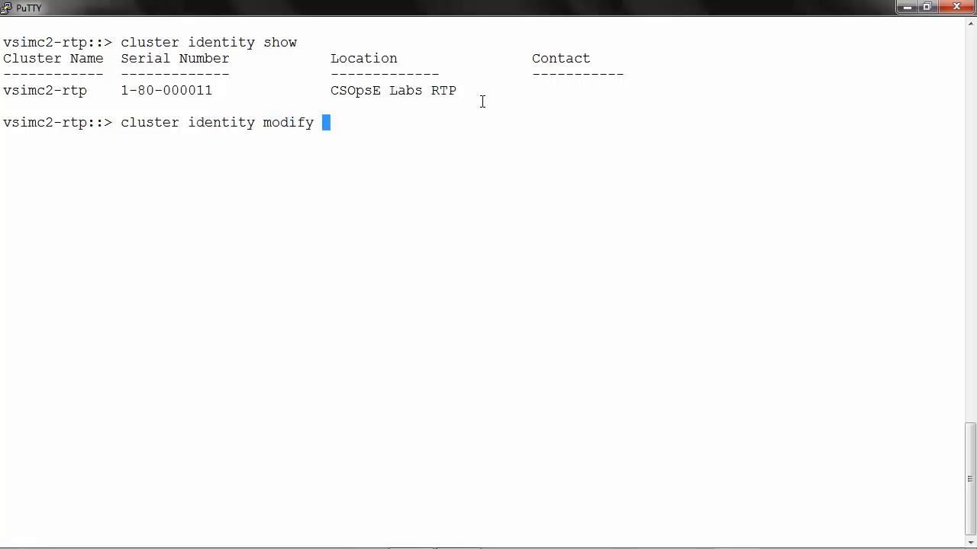
pyautogui.write('-nam')
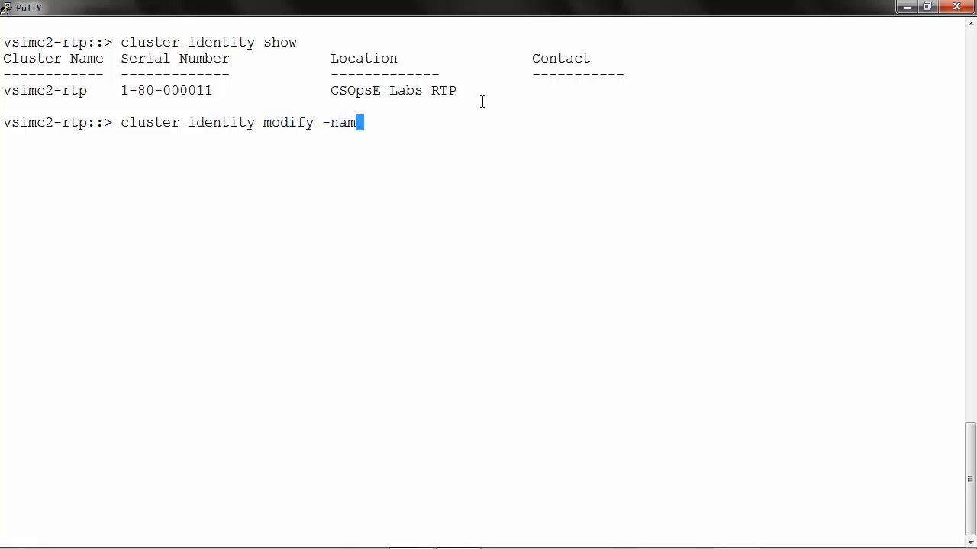
pyautogui.write('e n')
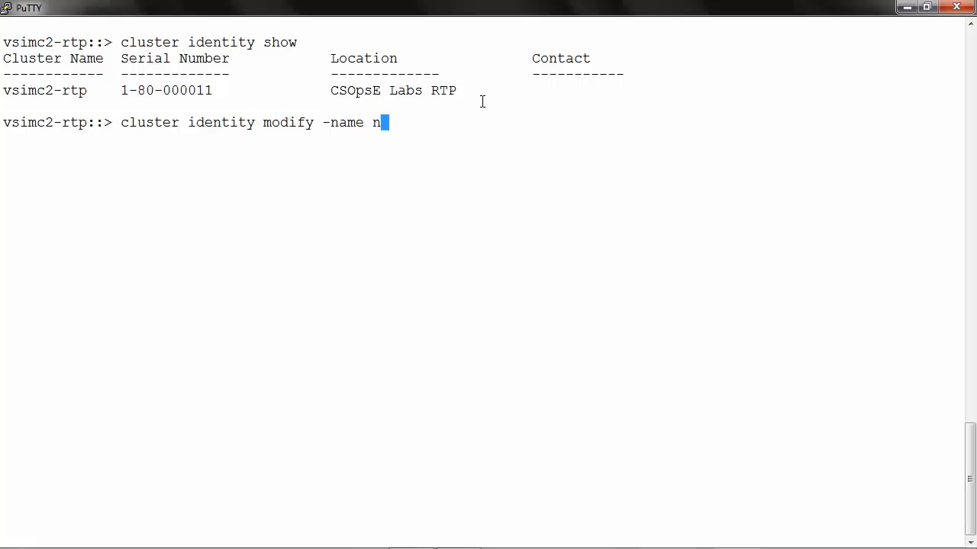
pyautogui.write('ew')
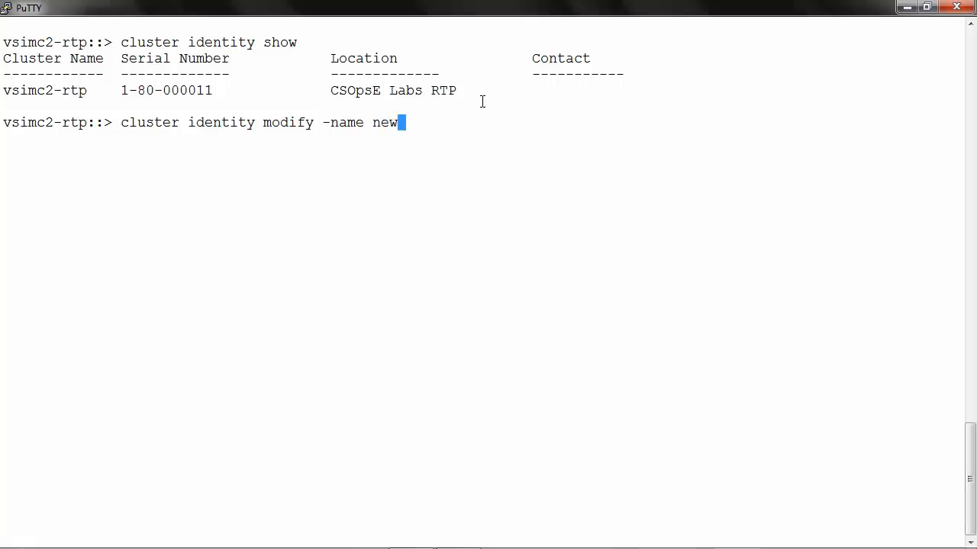
pyautogui.write('vsimc')
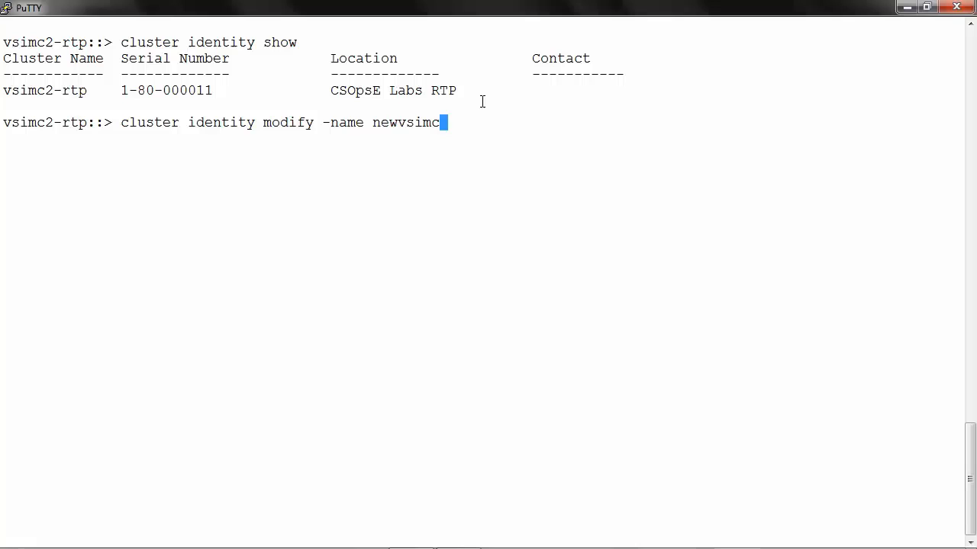
pyautogui.write('2')
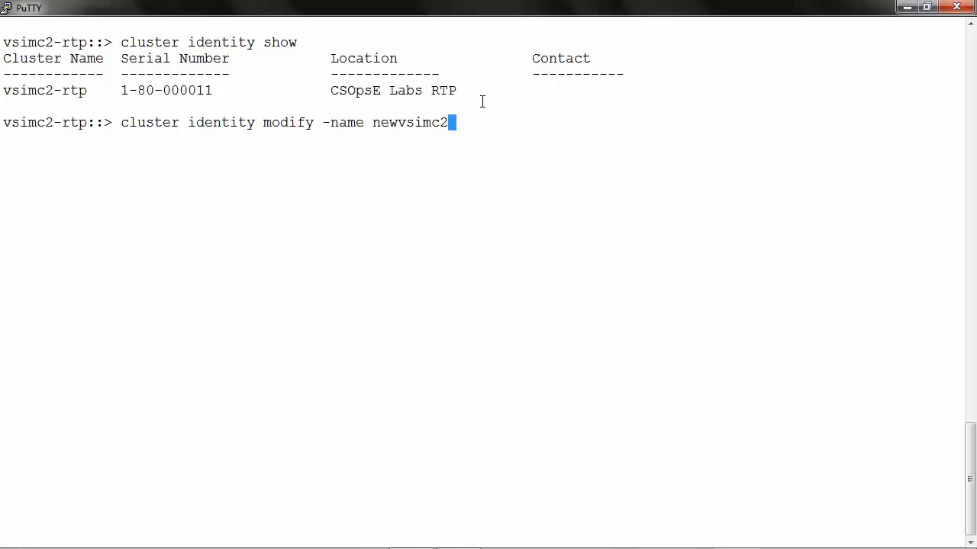
pyautogui.press('Return')
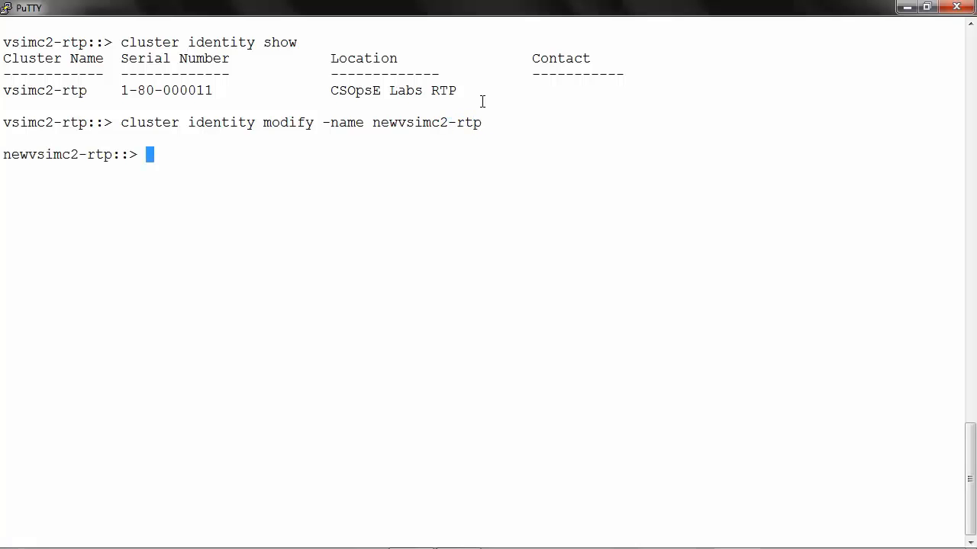
pyautogui.write('cluster identity s')
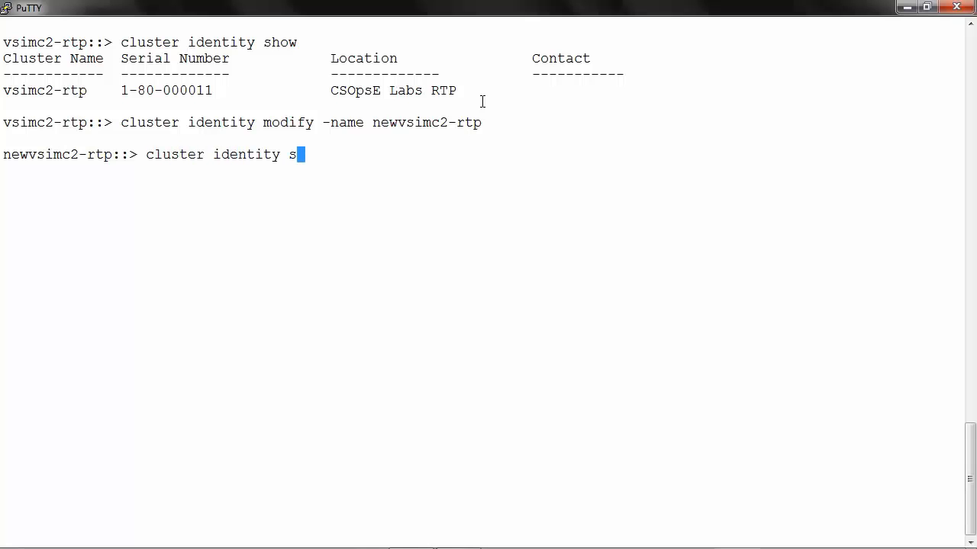
# Step: Re-run the identity query confirming the cluster name is now newvsimc2-rtp
pyautogui.press('Return')
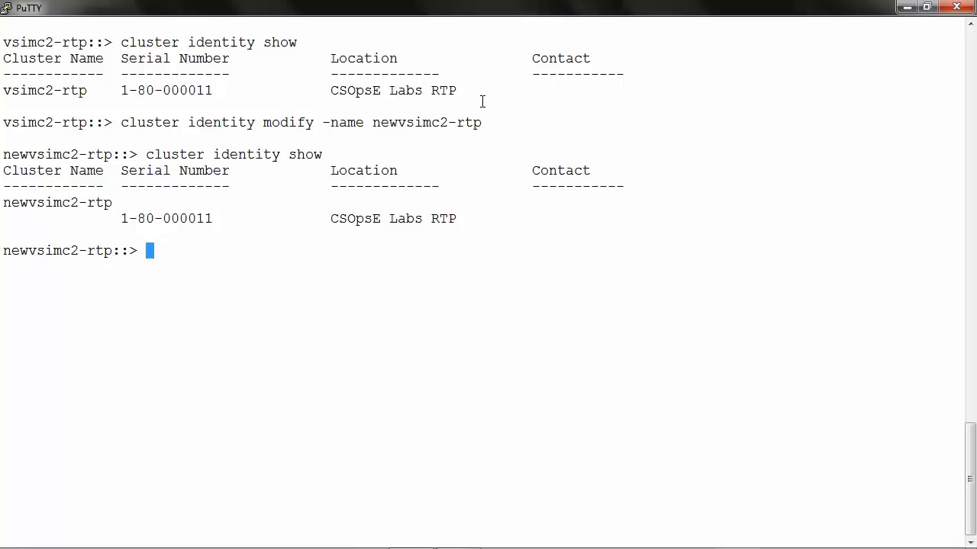
pyautogui.write('n')
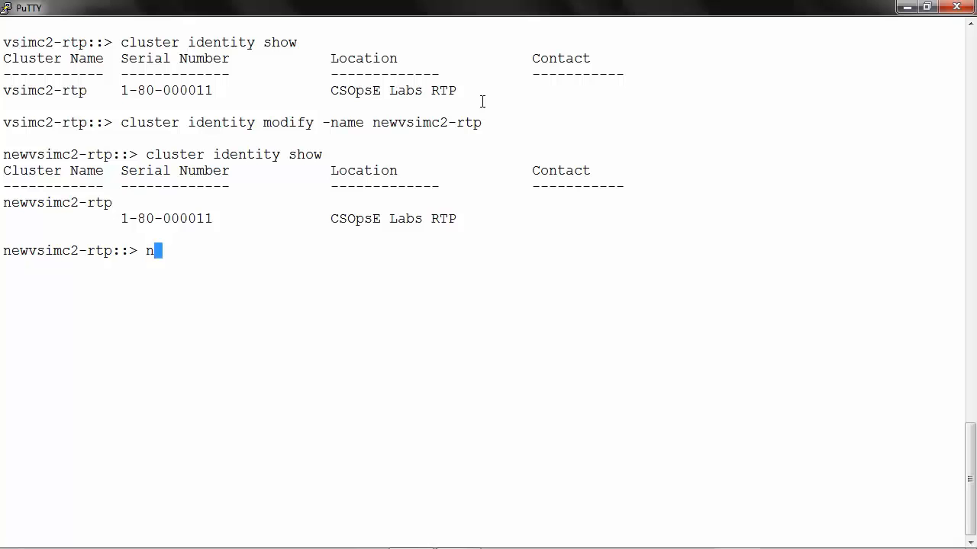
# Step: Run 'node show' listing four healthy, eligible nodes vsimc2-rtp-01 through -04
pyautogui.write('ode show')
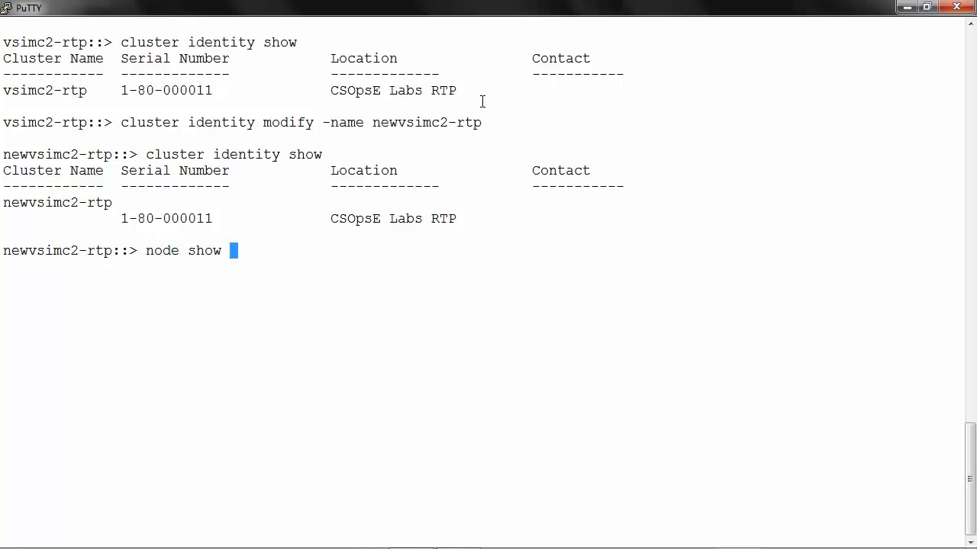
pyautogui.press('Return')
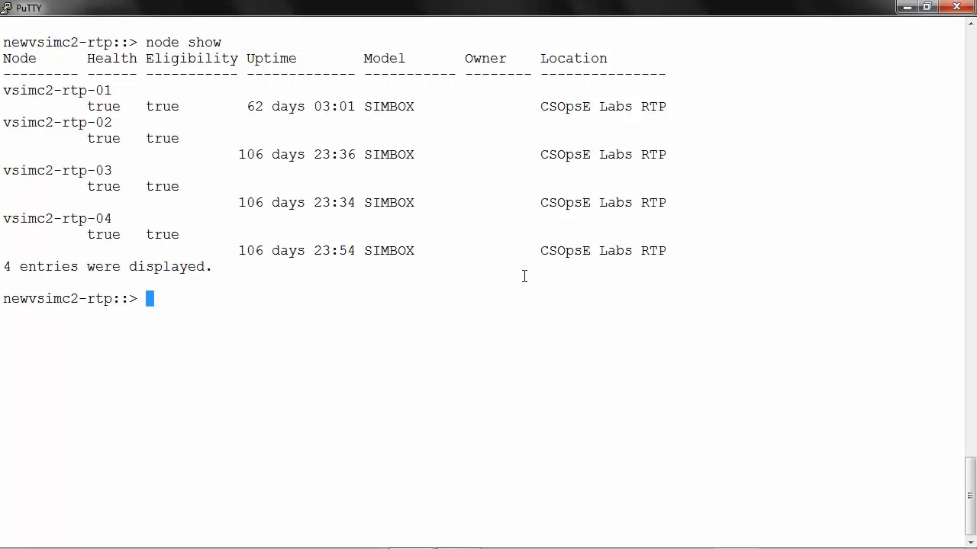
pyautogui.write('node')
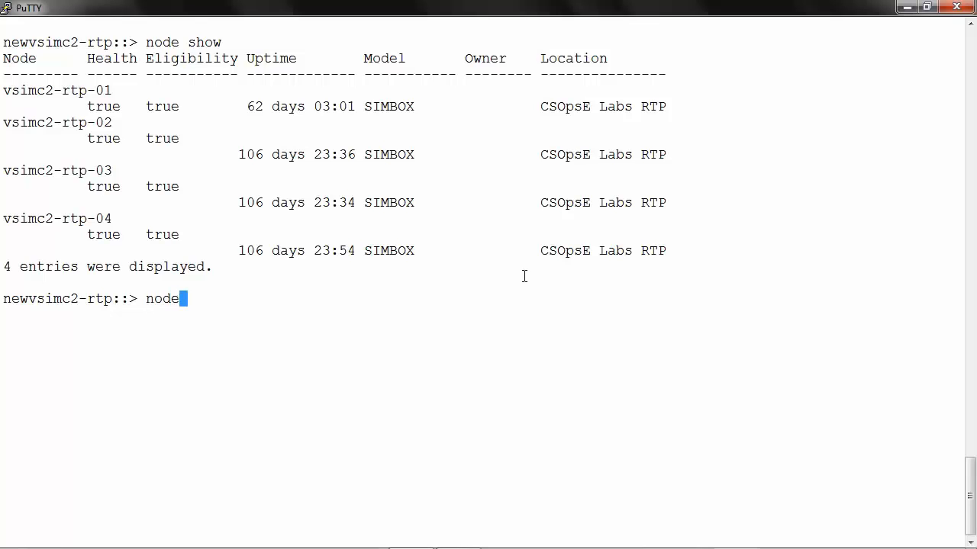
# Step: Rename node vsimc2-rtp-01 to newvsimc2-rtp-01 with 'node rename -node ... -newname ...'
pyautogui.write('rename')
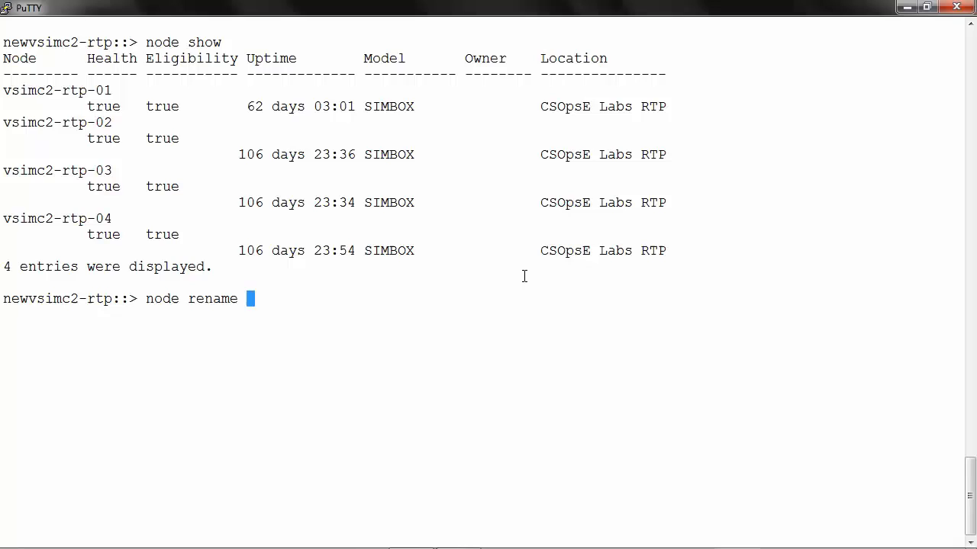
pyautogui.write('-node vsimc2-rtp-0')
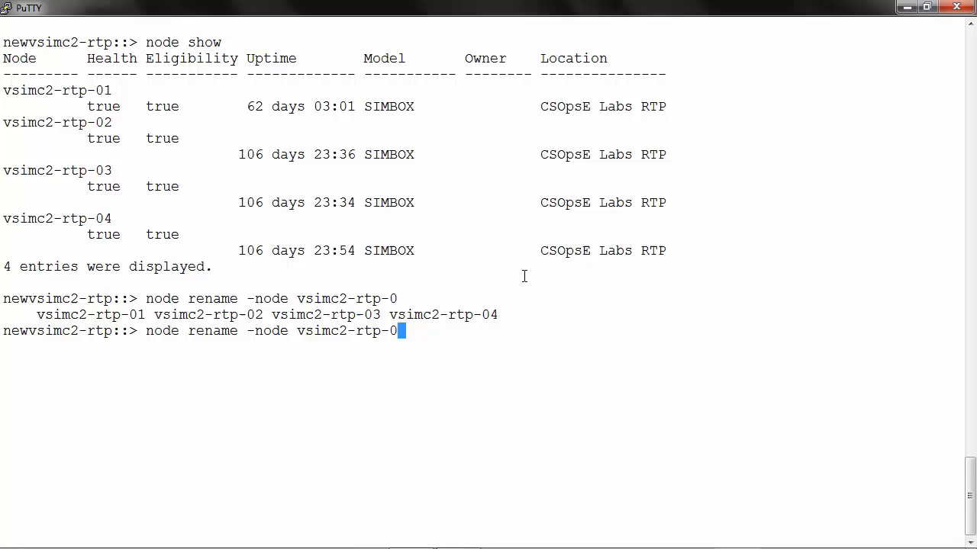
pyautogui.write('1')
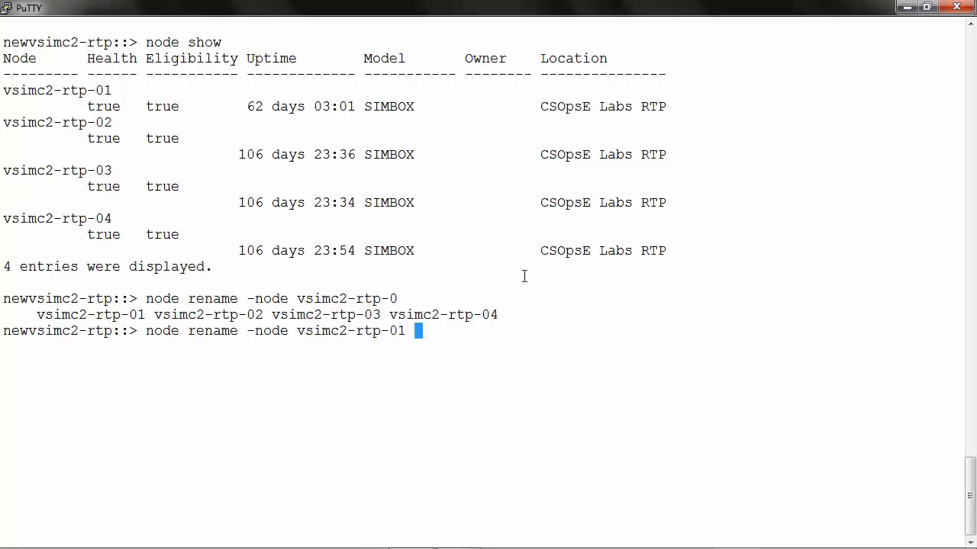
pyautogui.write('-newname')
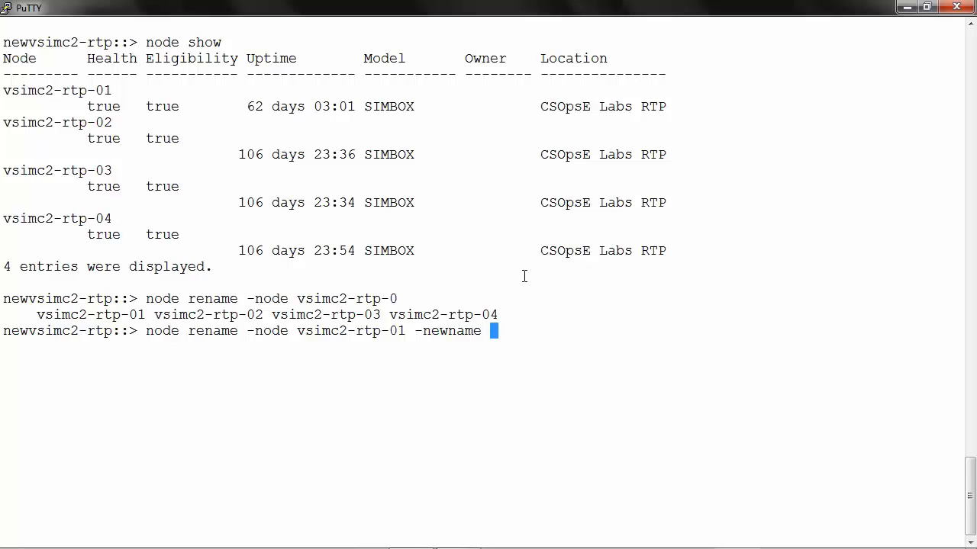
pyautogui.write('newv')
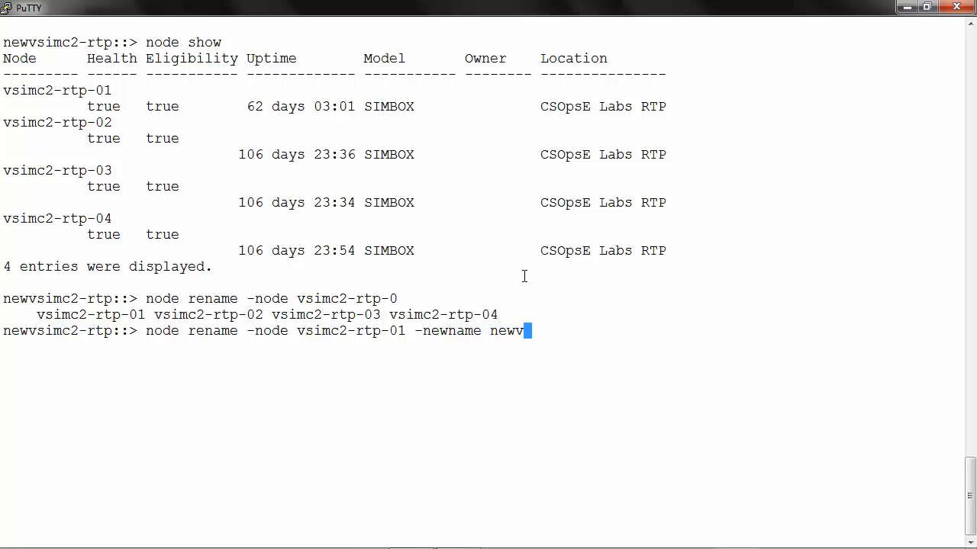
pyautogui.write('simc2-rt')
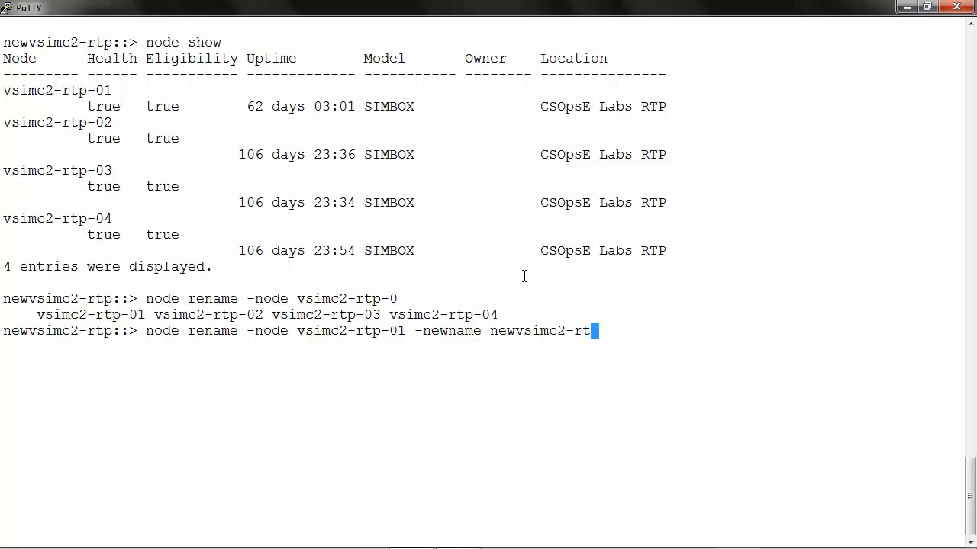
pyautogui.write('p-01')
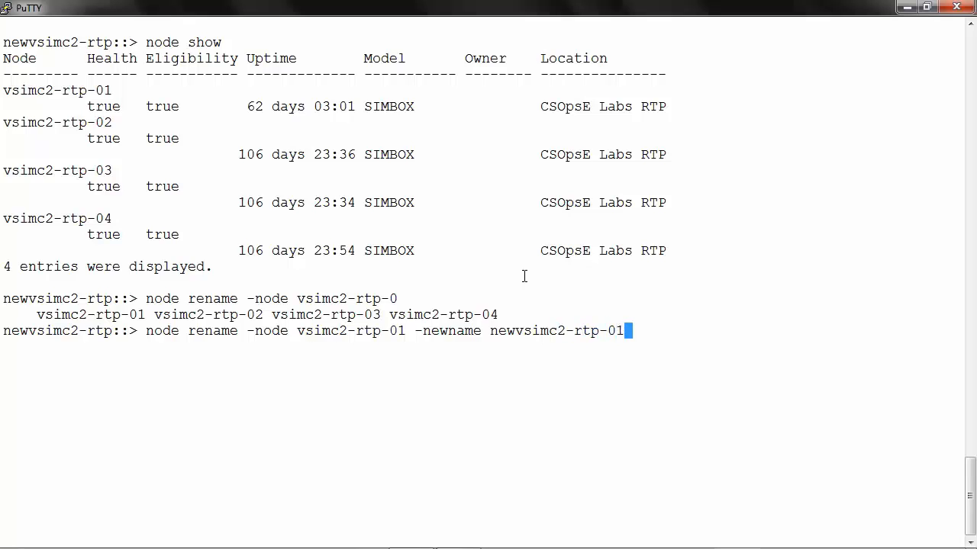
pyautogui.press('Return')
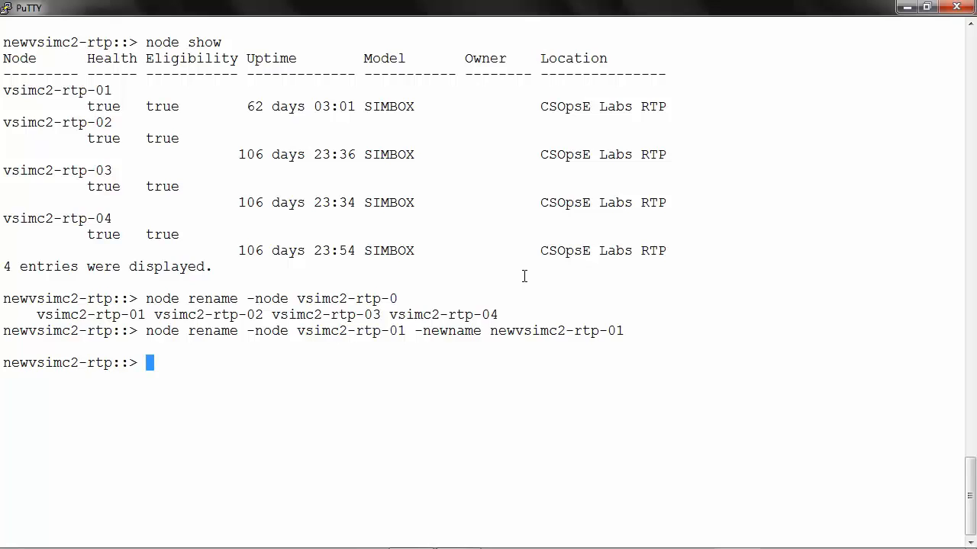
# Step: Re-run 'node show' and highlight the renamed first node newvsimc2-rtp-01
pyautogui.write('node')
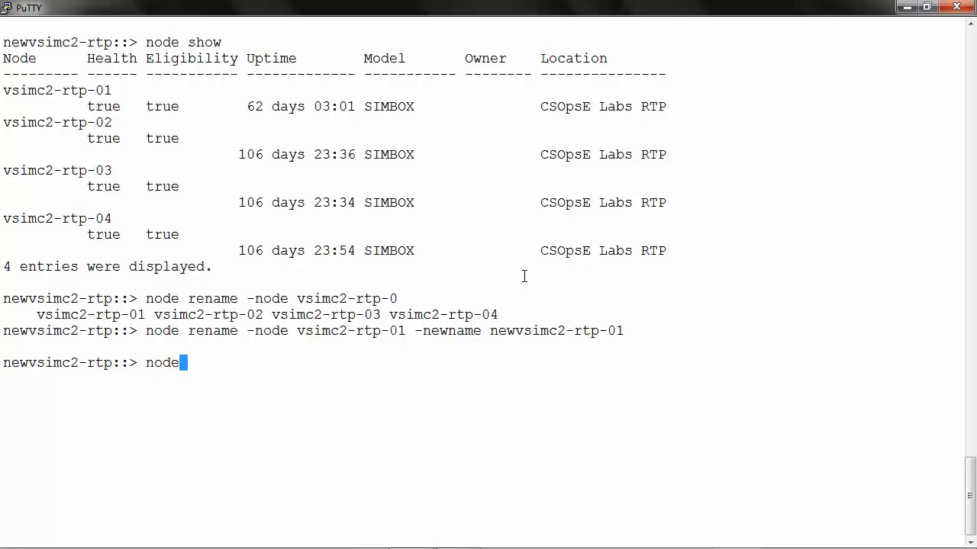
pyautogui.press('Return')
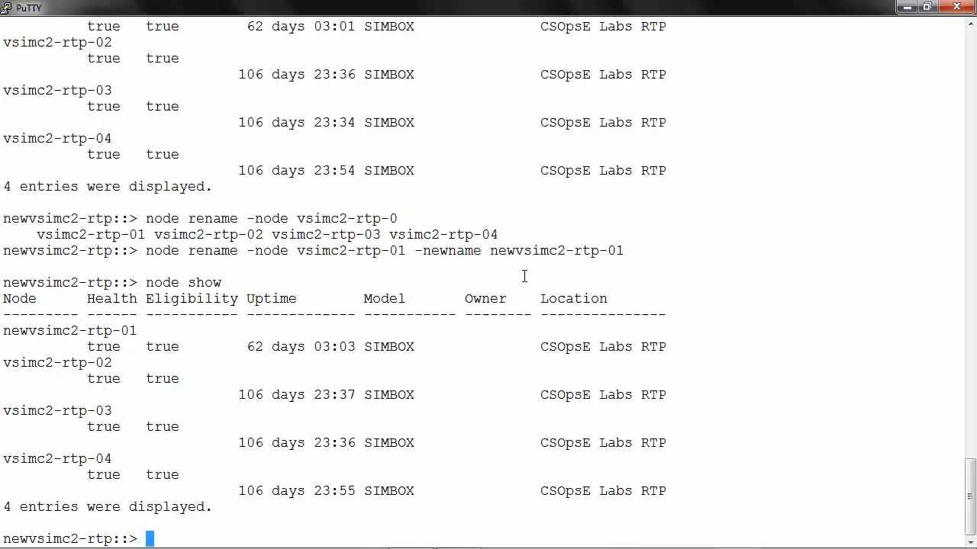
pyautogui.moveTo(55, 332)
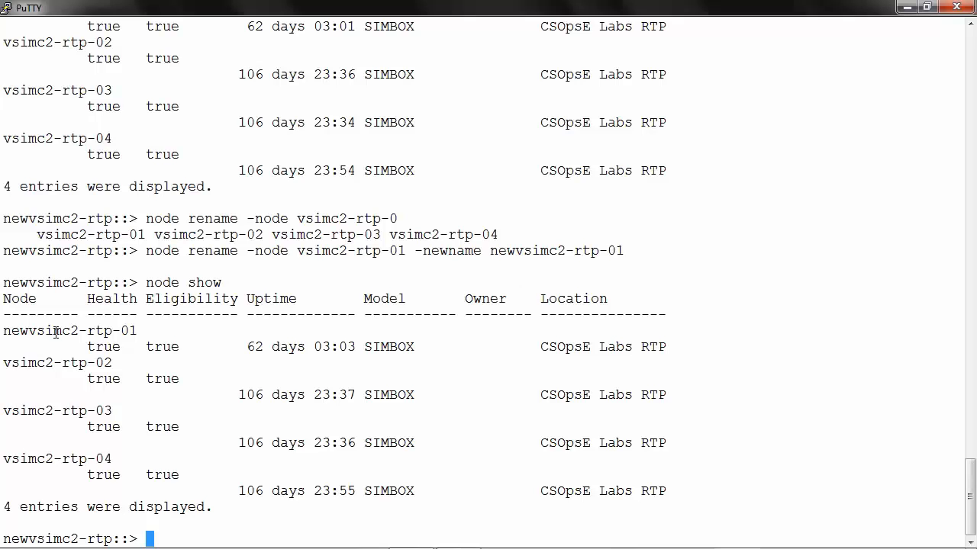
pyautogui.doubleClick(69, 330)
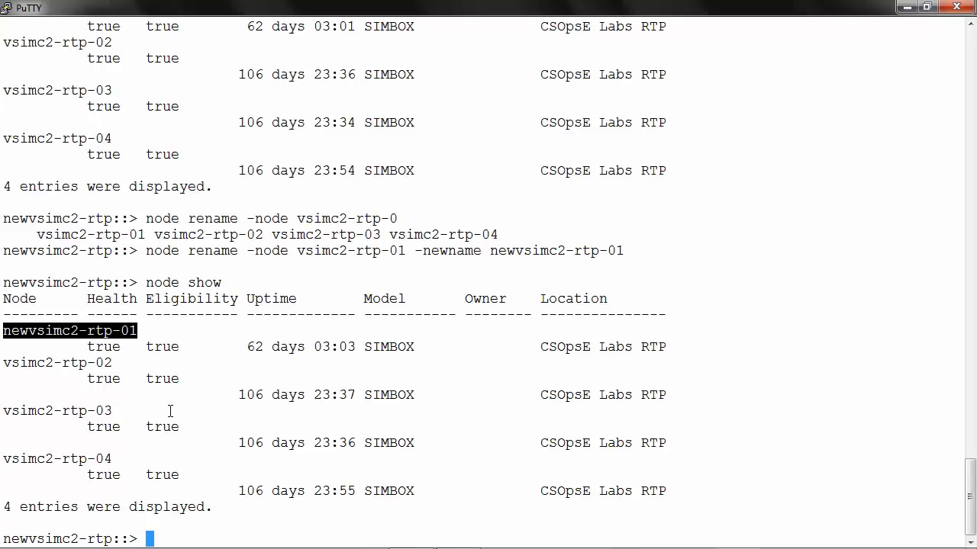